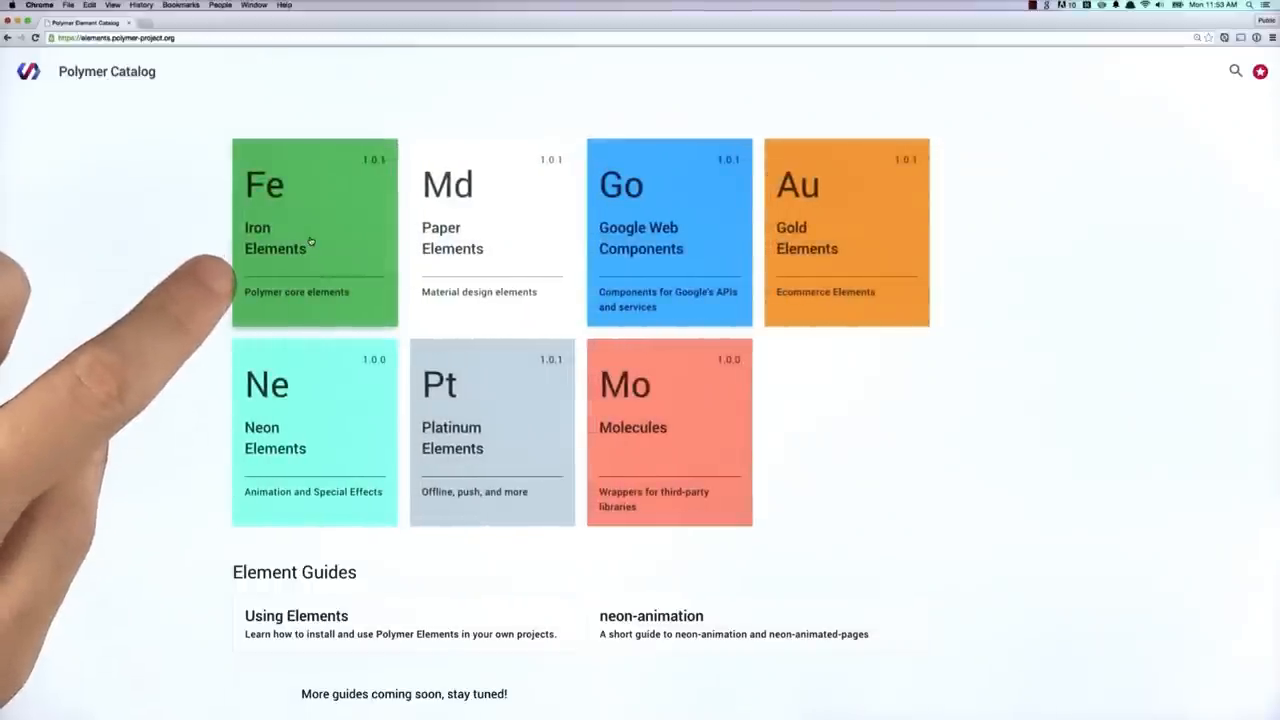
- Browse from the Iron Elements collection into the iron-icon docs, down to its styling properties
{"action": "left_click", "coordinate": [314, 232]}
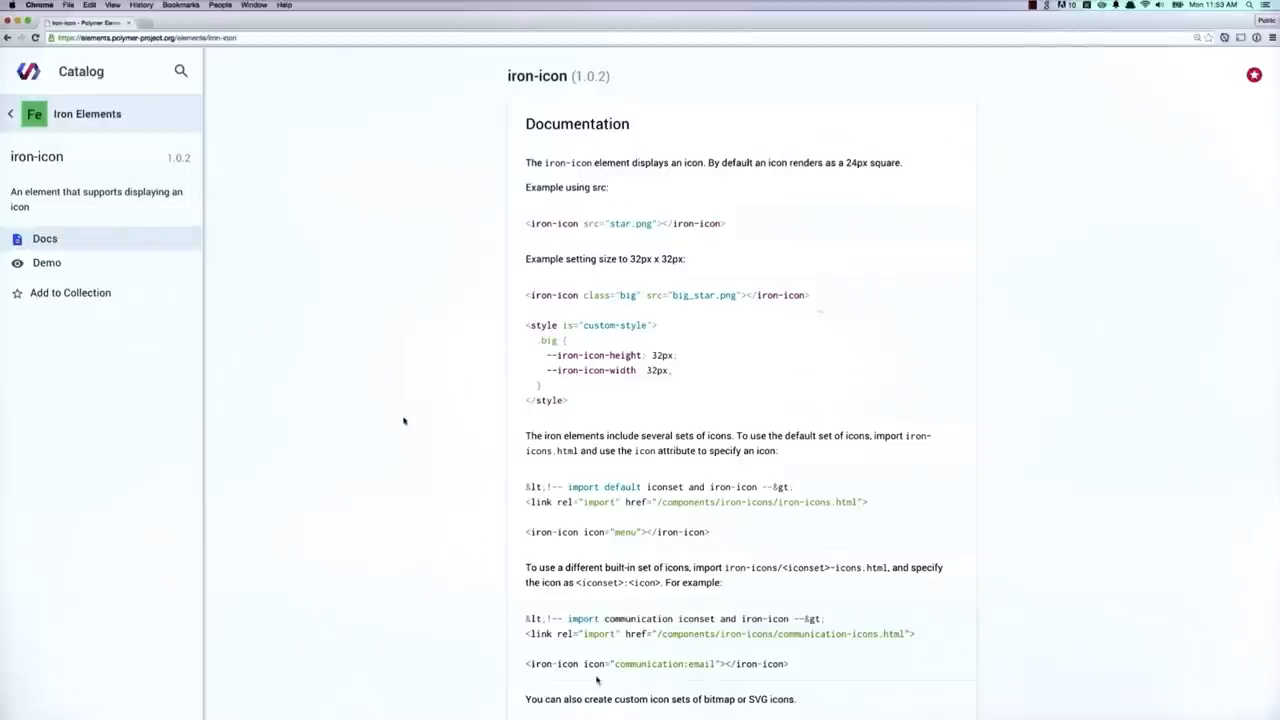
{"action": "scroll", "scroll_direction": "down", "scroll_amount": 3}
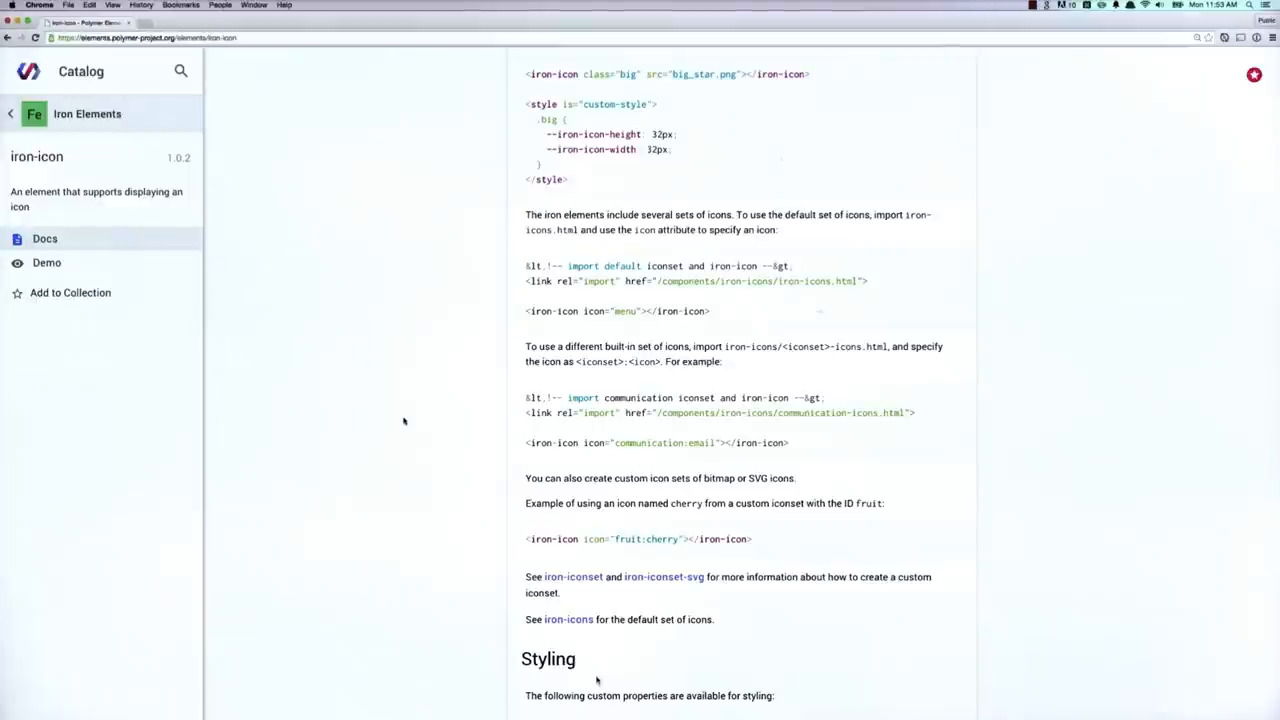
{"action": "scroll", "scroll_direction": "down", "scroll_amount": 3}
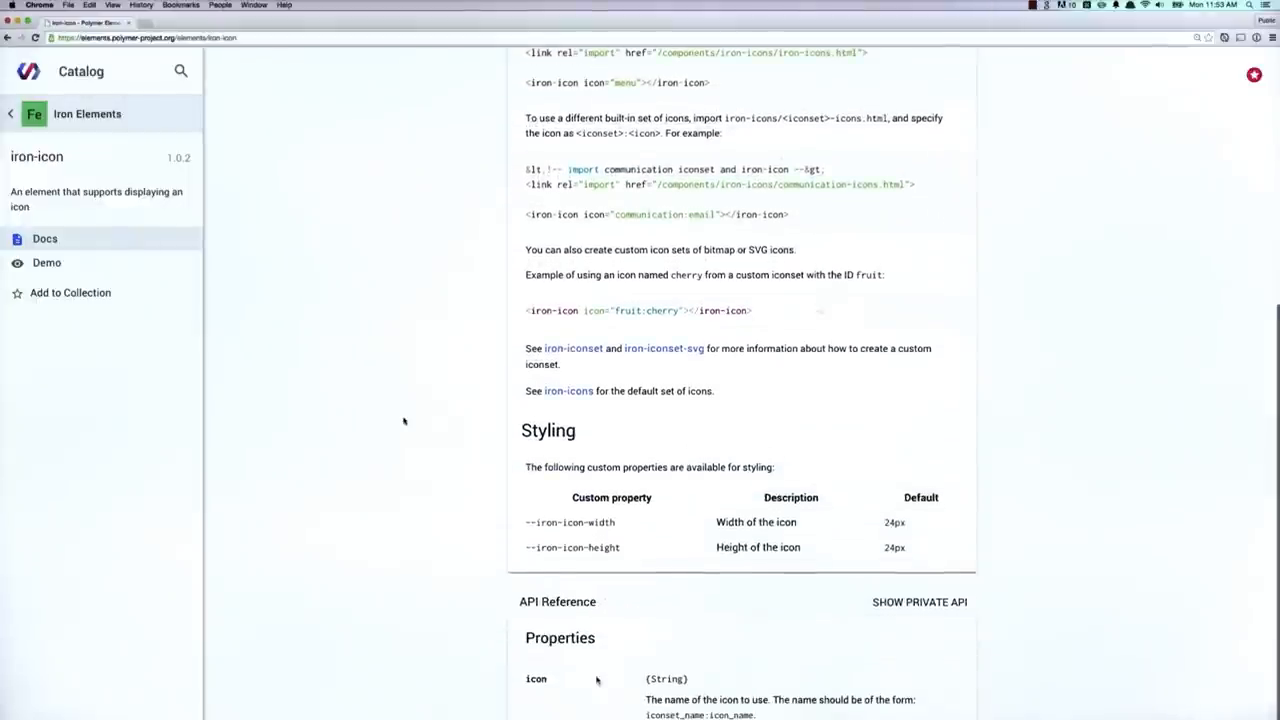
{"action": "scroll", "scroll_direction": "down", "scroll_amount": 3}
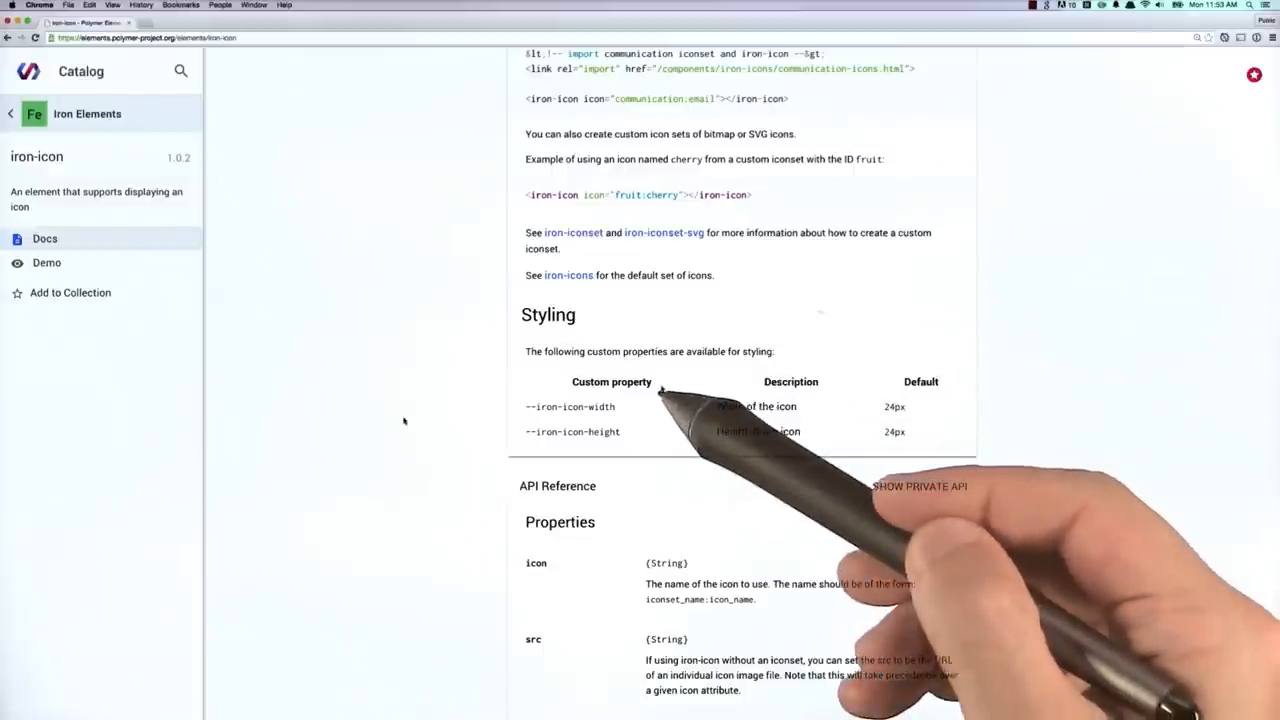
{"action": "mouse_move", "coordinate": [656, 390]}
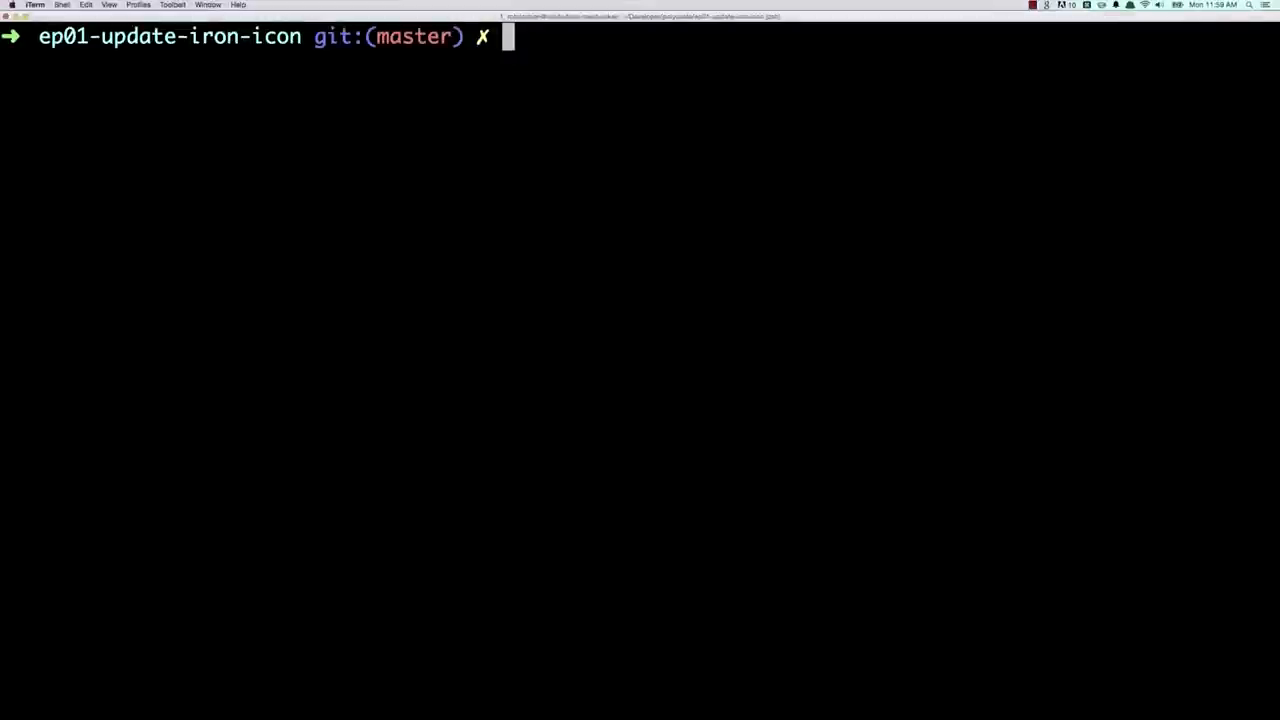
- Run bower install --save PolymerElements/iron-icons in the project
{"action": "type", "text": "bower install -"}
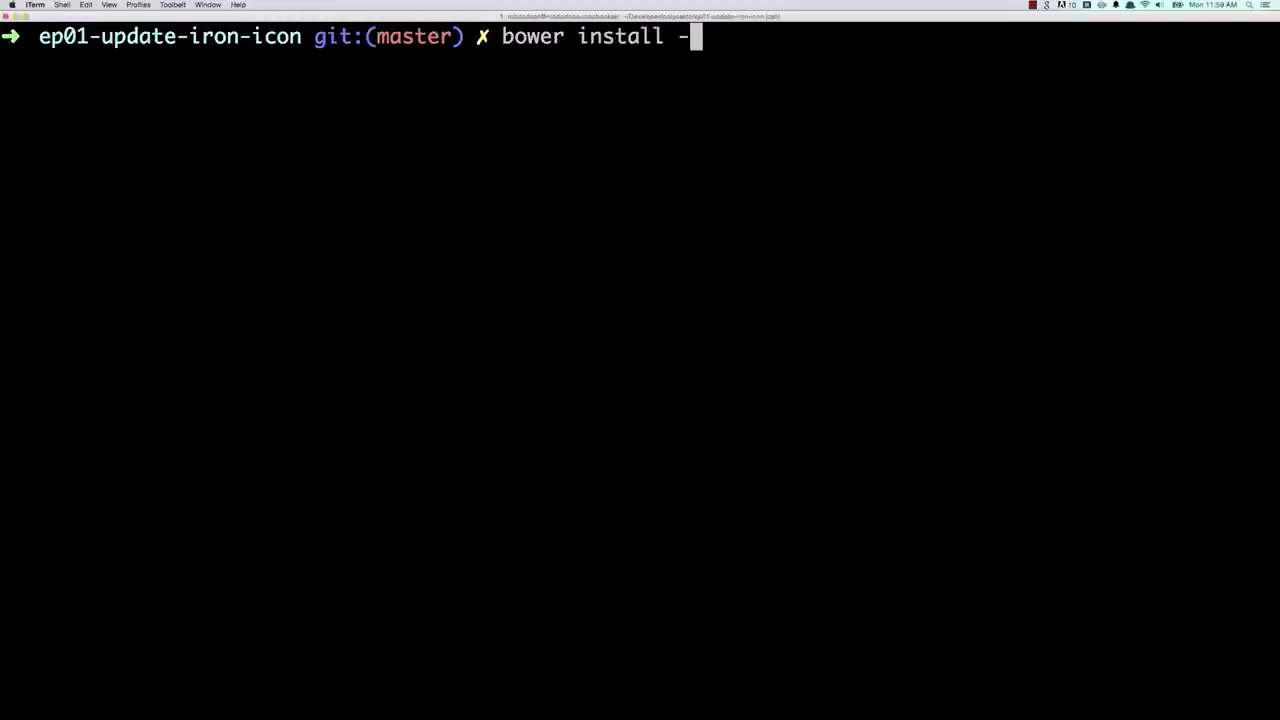
{"action": "type", "text": "-save PolymerE"}
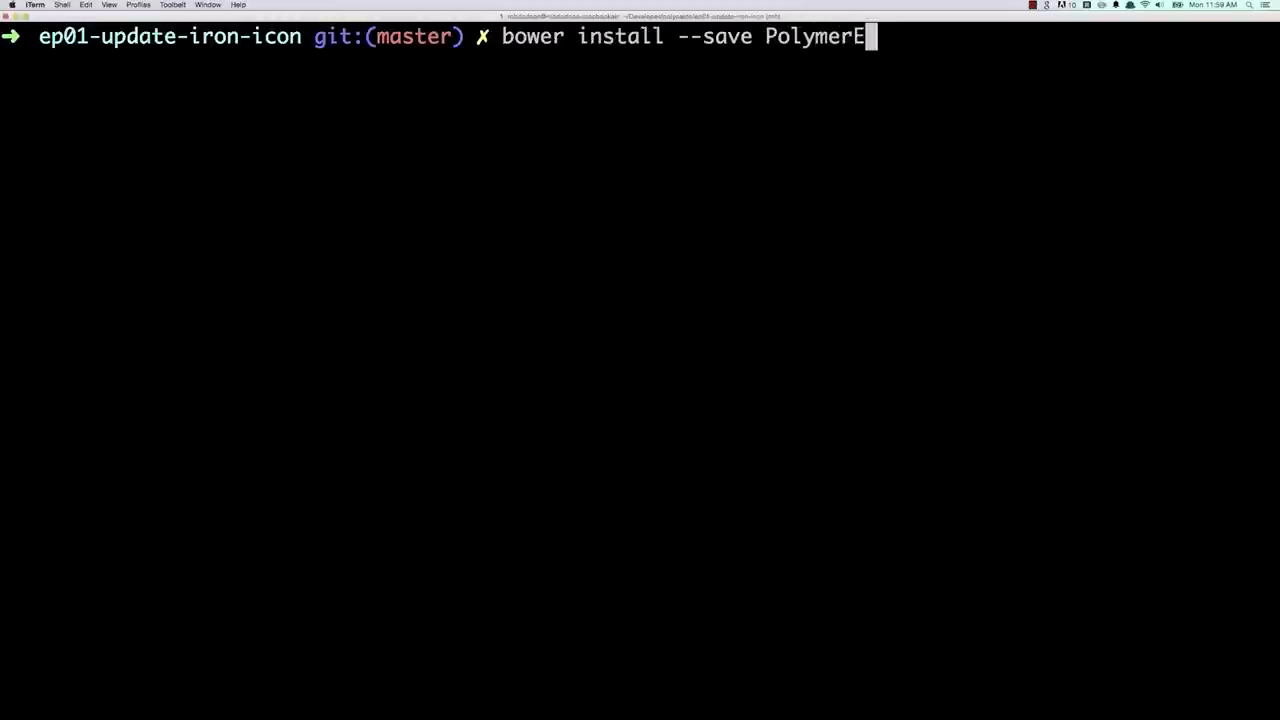
{"action": "type", "text": "lements/"}
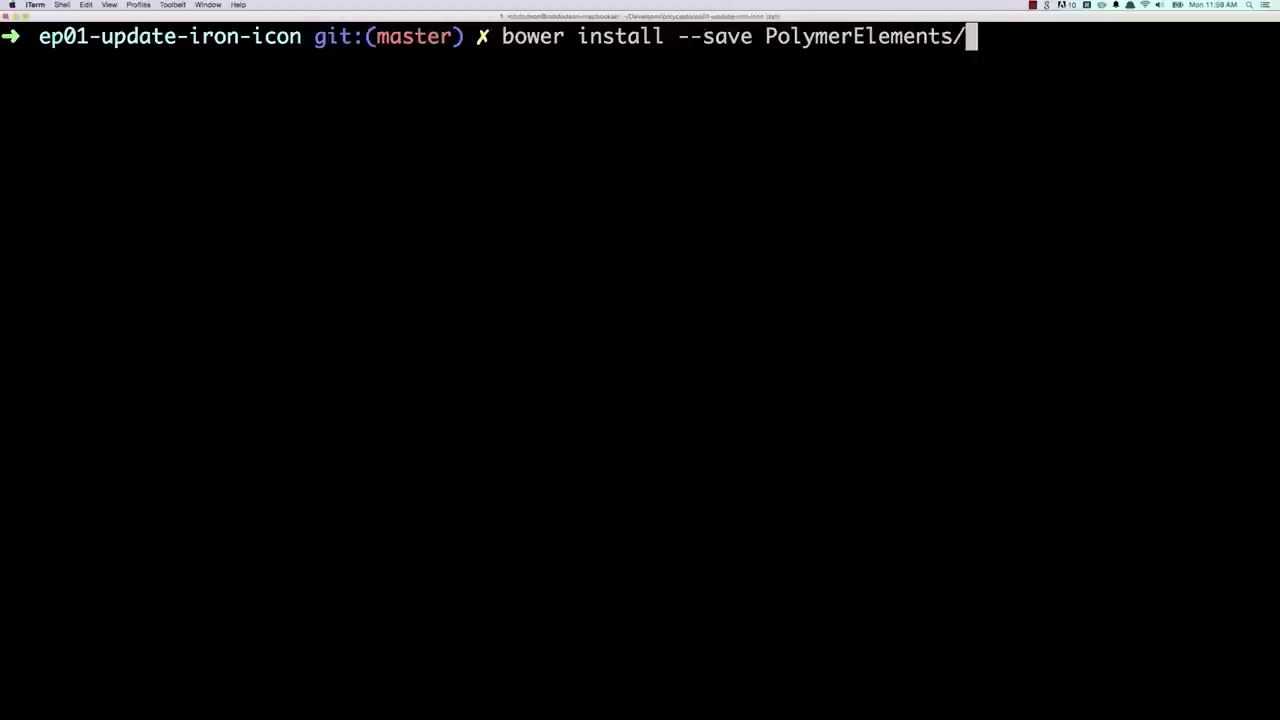
{"action": "type", "text": "iron-icons"}
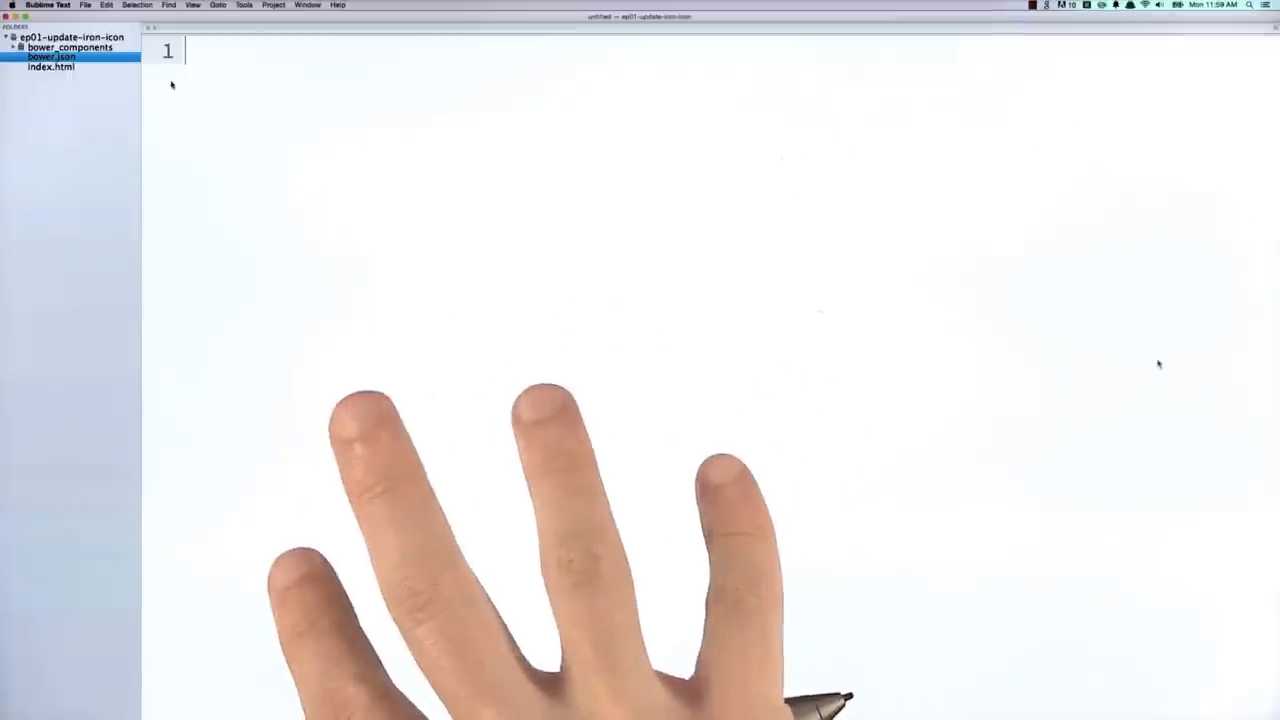
- Expand bower_components to check the installed packages, then load index.html in the editor
{"action": "left_click", "coordinate": [13, 47]}
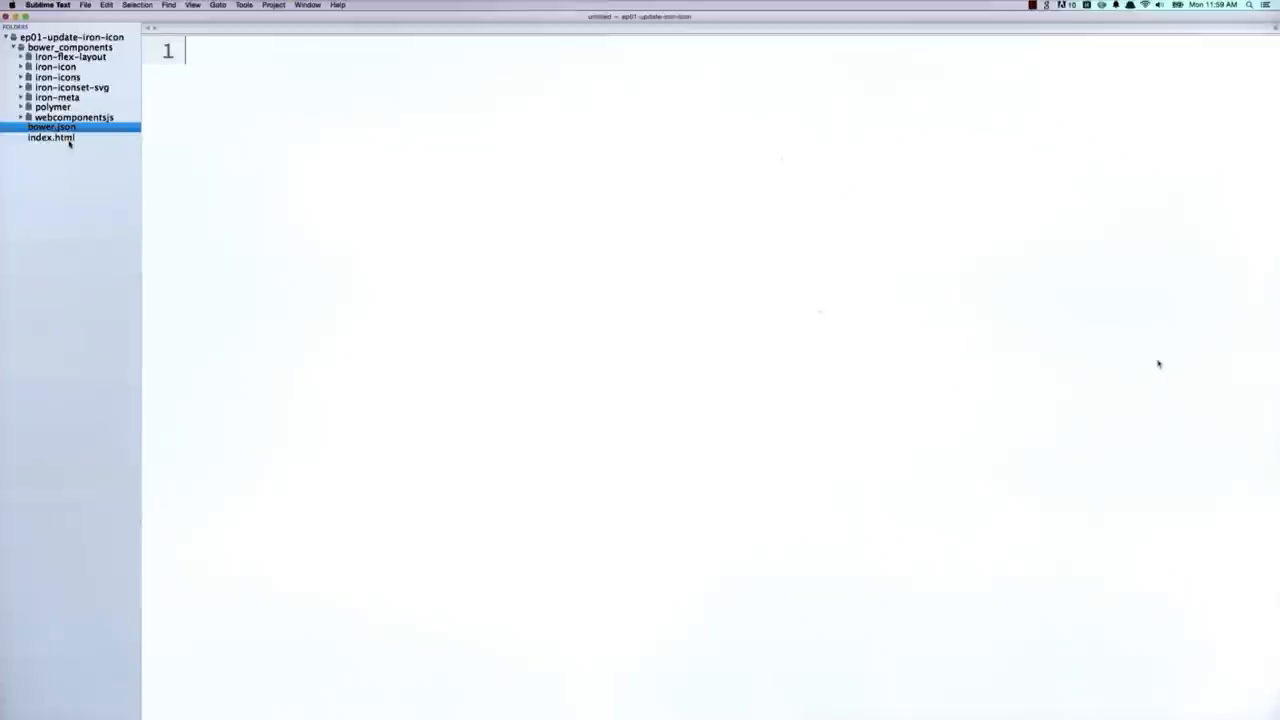
{"action": "double_click", "coordinate": [49, 137]}
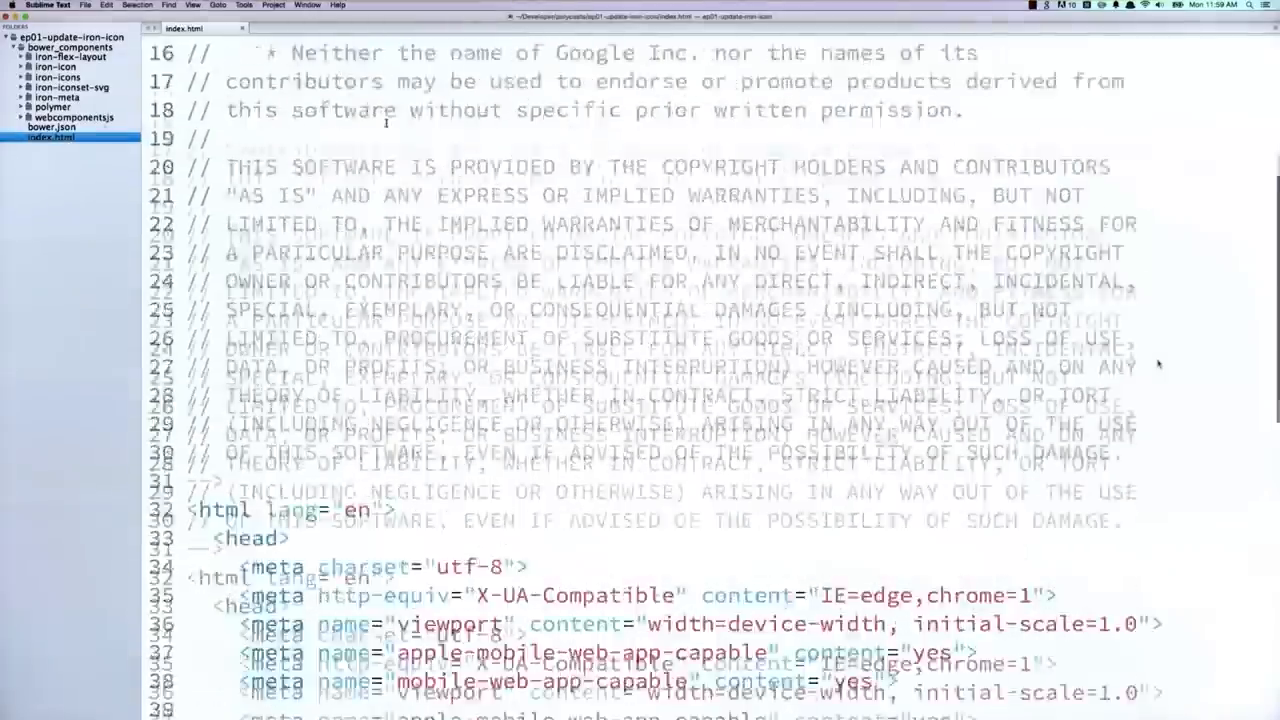
- Point the script at bower_components/webcomponentsjs/webcomponents-lite.js and the import at iron-icons/iron-icons.html
{"action": "scroll", "scroll_direction": "down", "scroll_amount": 3}
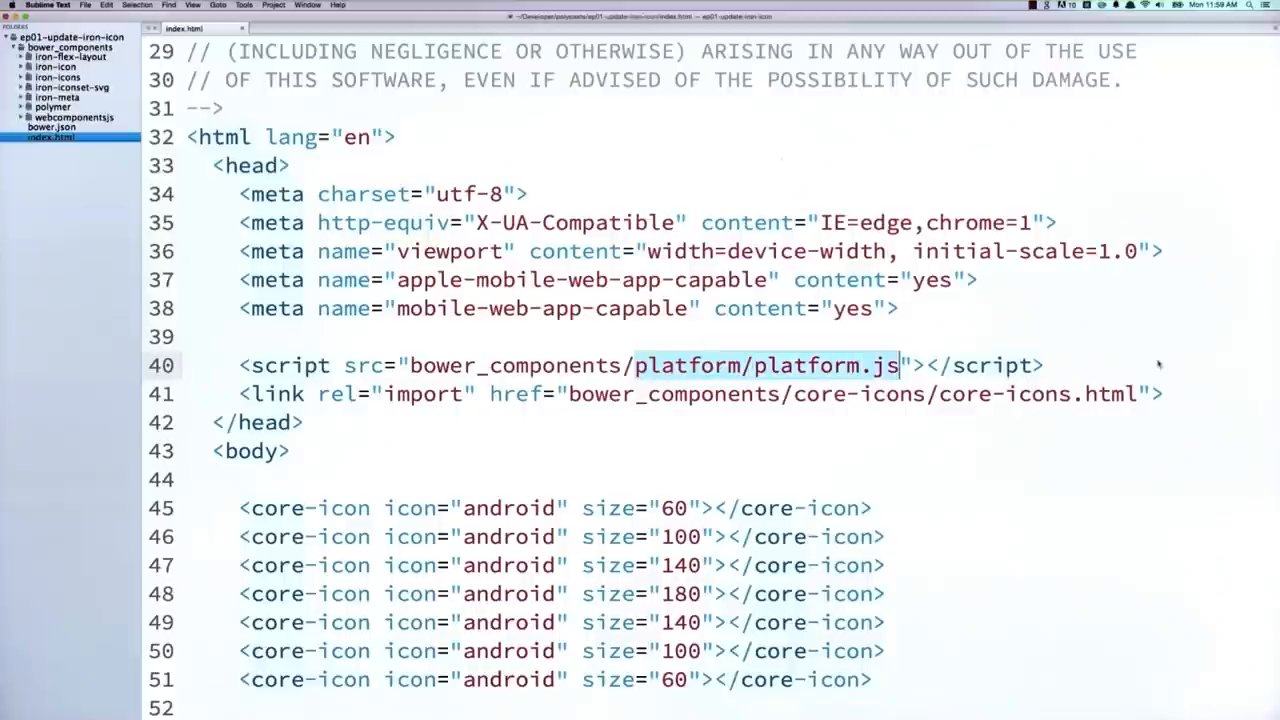
{"action": "type", "text": "webcomponentsj"}
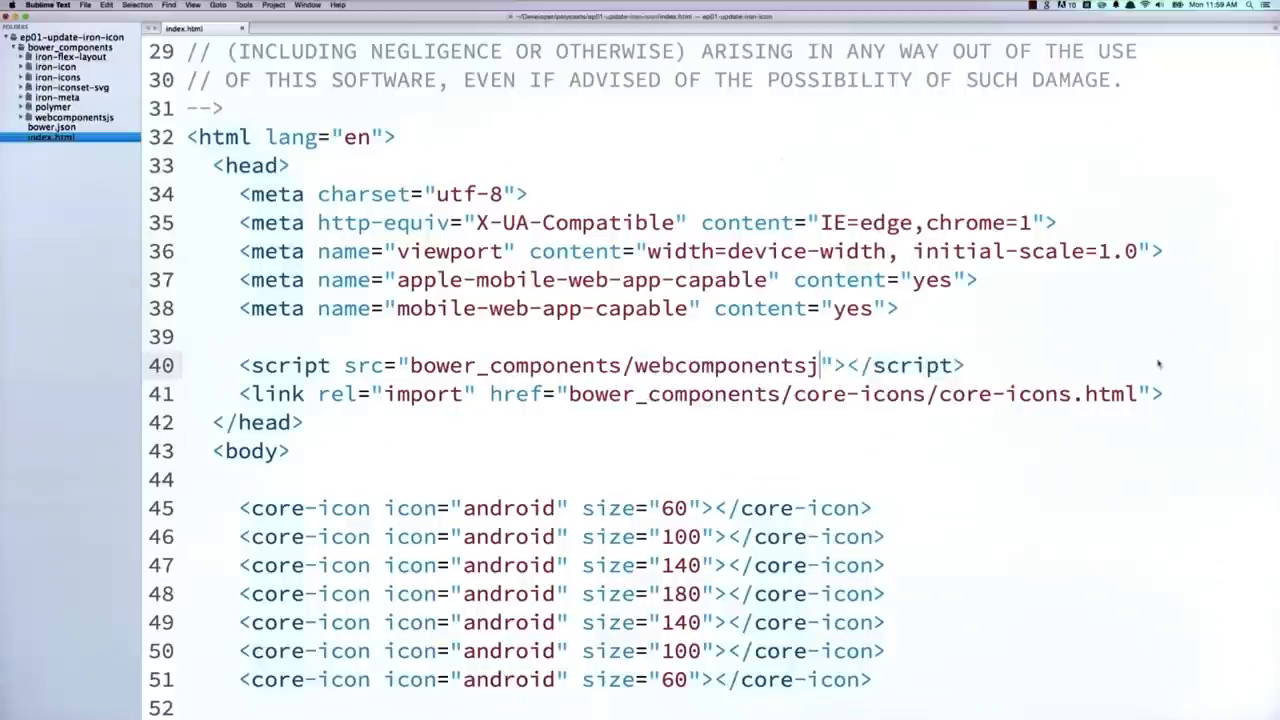
{"action": "type", "text": "/webcomponents-lite.js"}
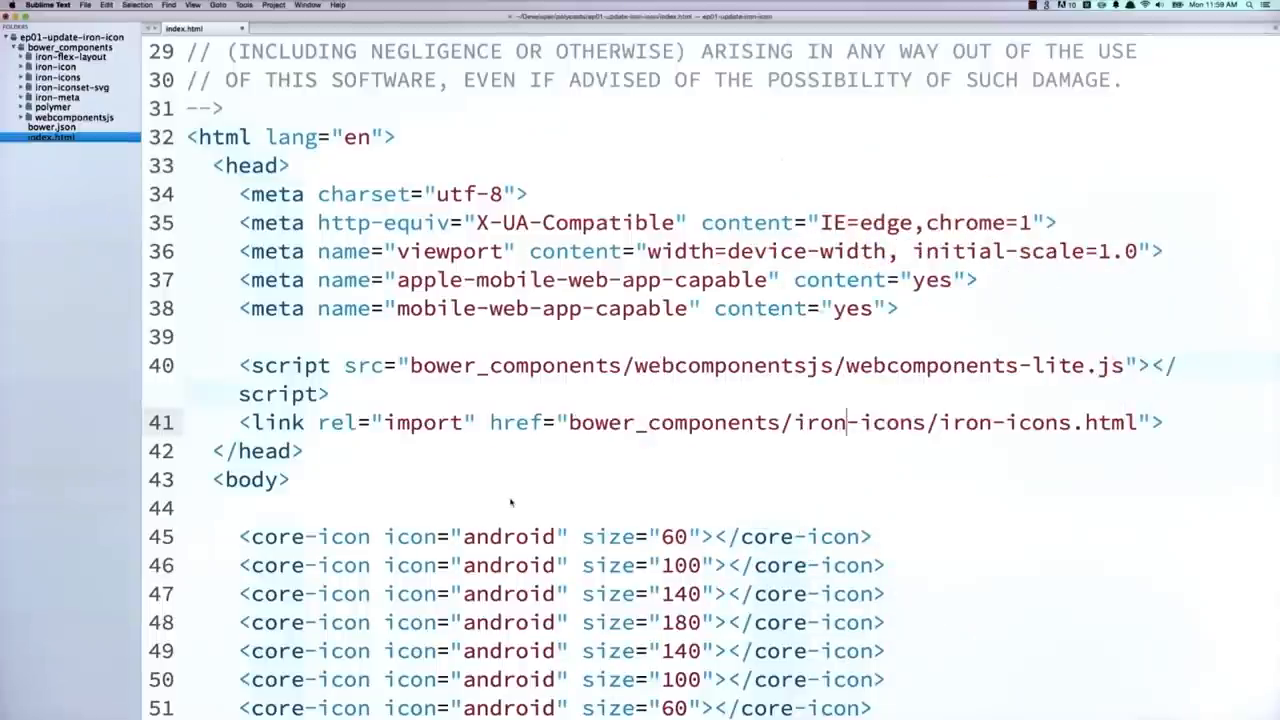
{"action": "scroll", "scroll_direction": "down", "scroll_amount": 3}
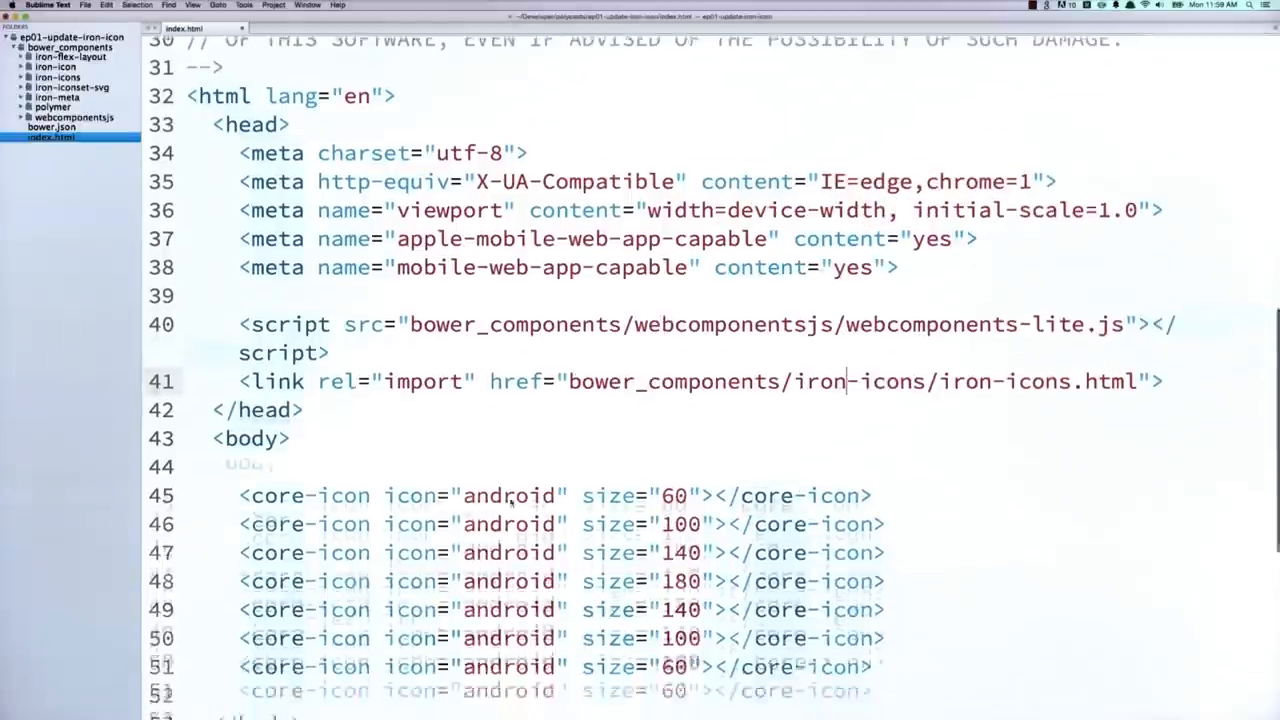
{"action": "scroll", "scroll_direction": "down", "scroll_amount": 3}
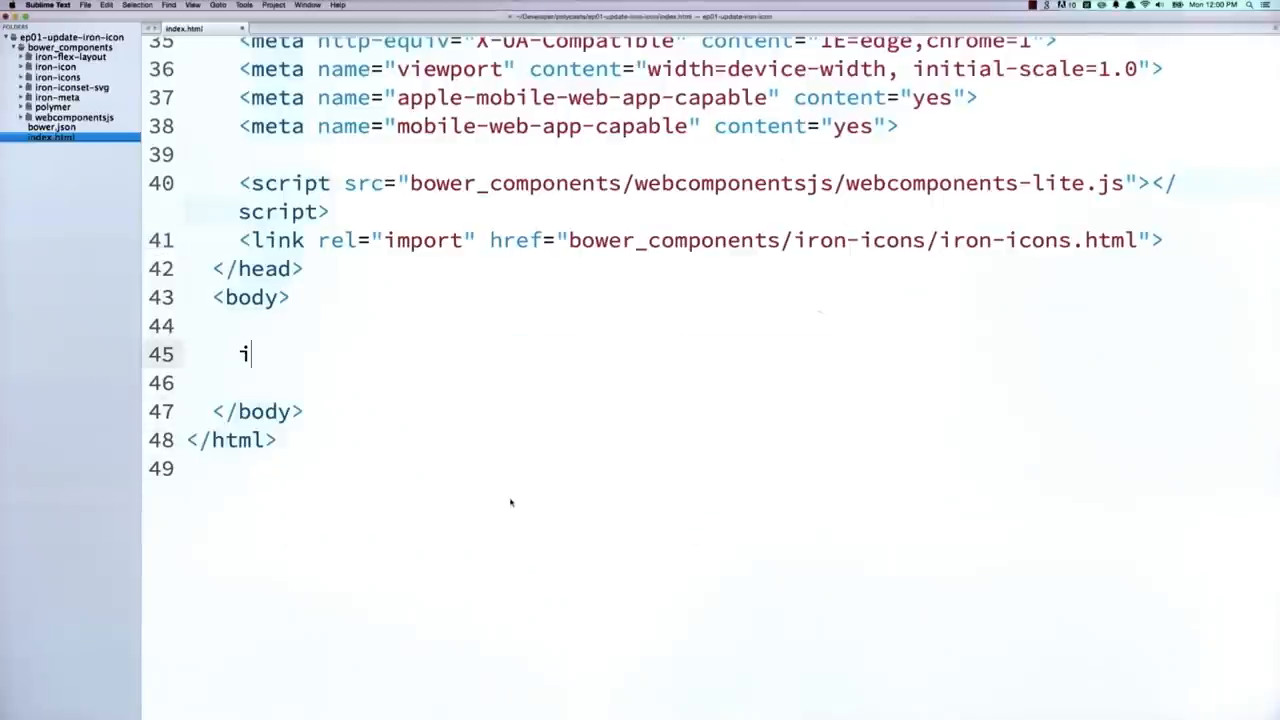
- Add <iron-icon icon="android"></iron-icon> in the body in place of the core-icon lines
{"action": "type", "text": "<iron-icon icon=\"\"></iron-icon>"}
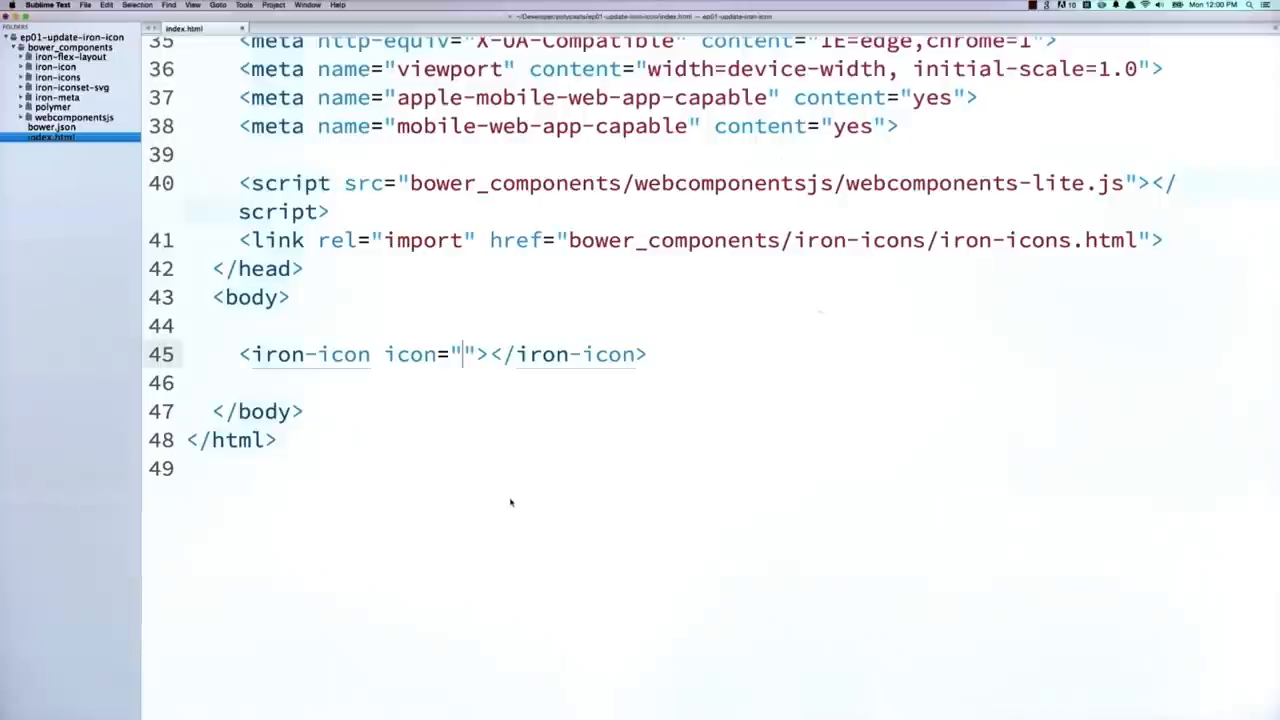
{"action": "type", "text": "android"}
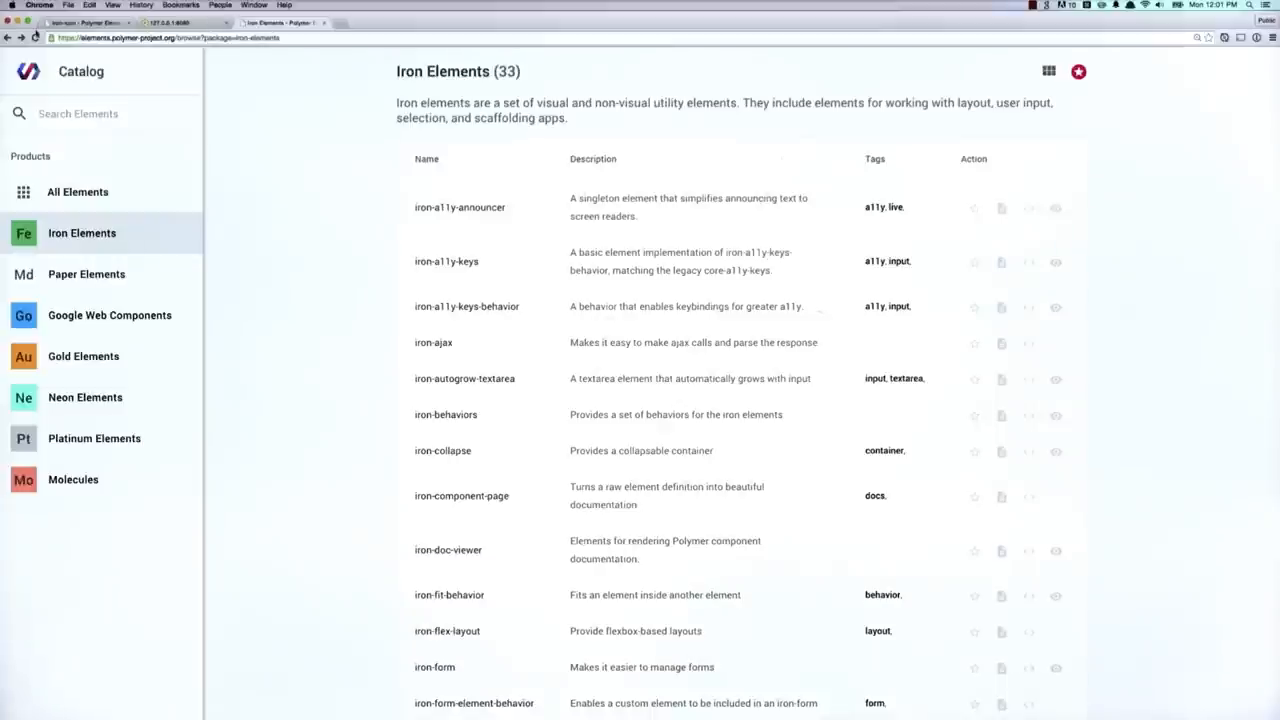
- Scroll the iron-icons demo gallery past the base set into the Av group to find av:snooze
{"action": "scroll", "scroll_direction": "down", "scroll_amount": 3}
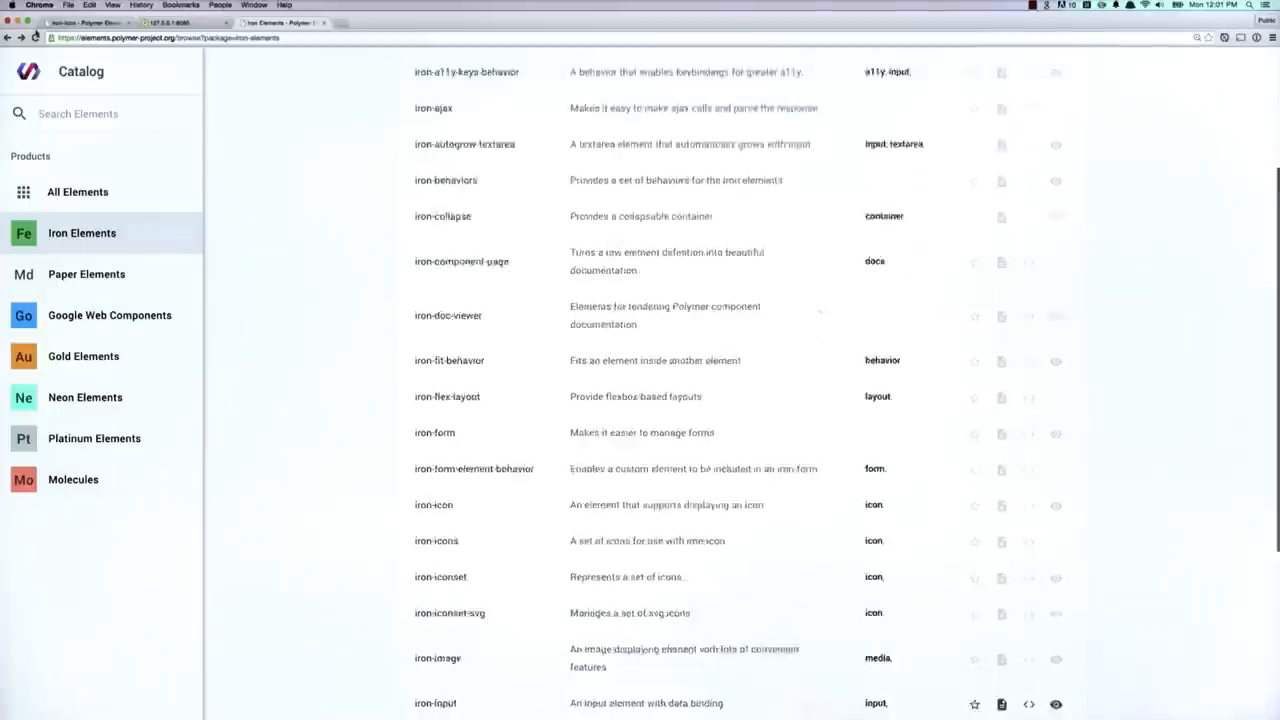
{"action": "scroll", "scroll_direction": "down", "scroll_amount": 3}
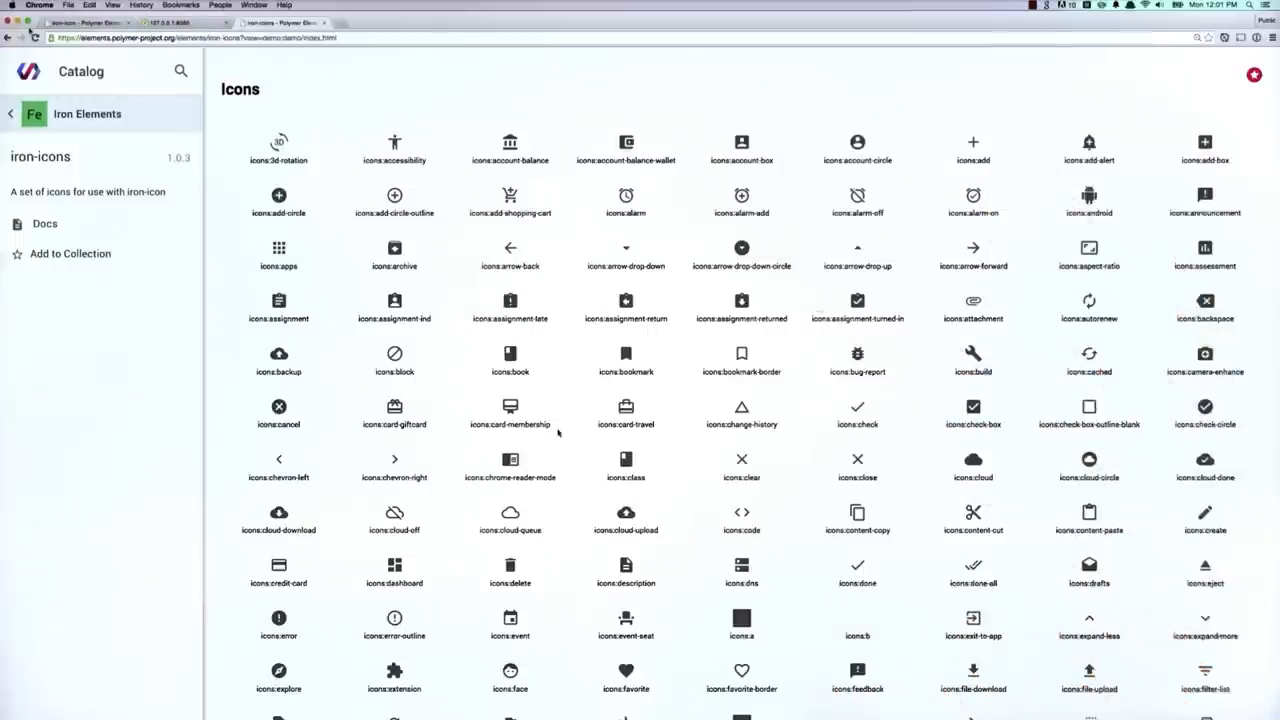
{"action": "scroll", "scroll_direction": "down", "scroll_amount": 3}
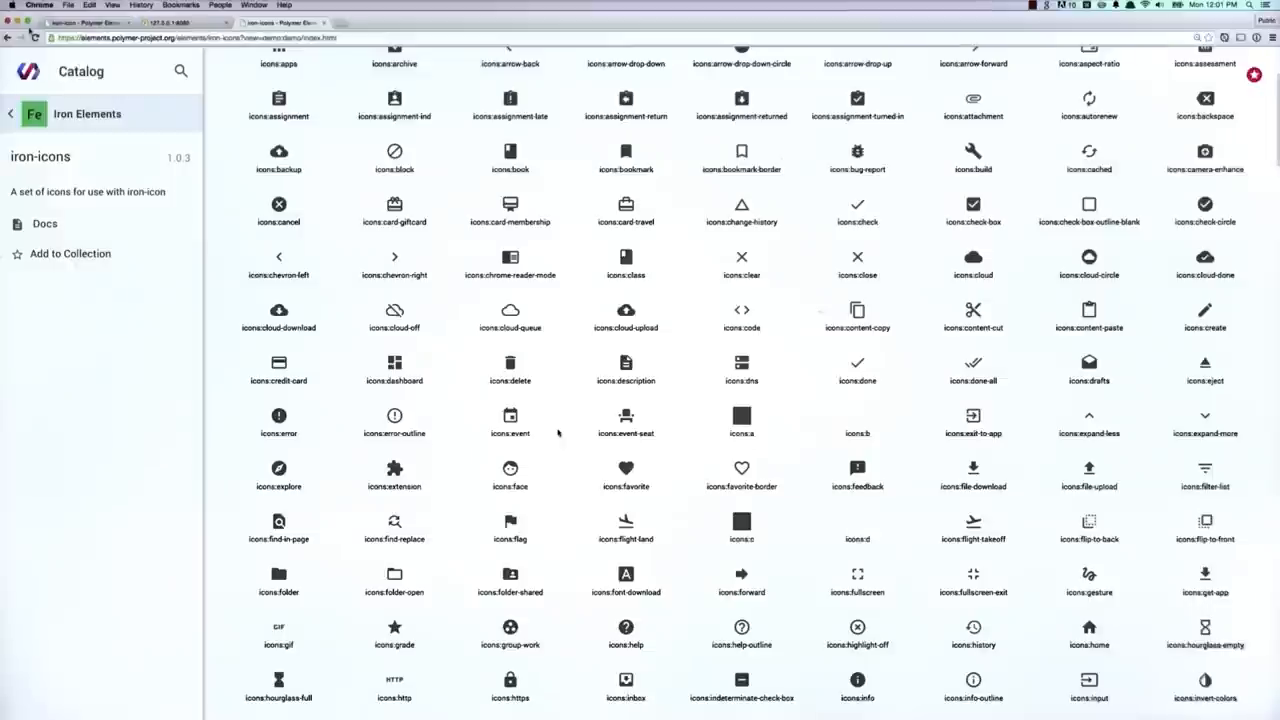
{"action": "scroll", "scroll_direction": "down", "scroll_amount": 3}
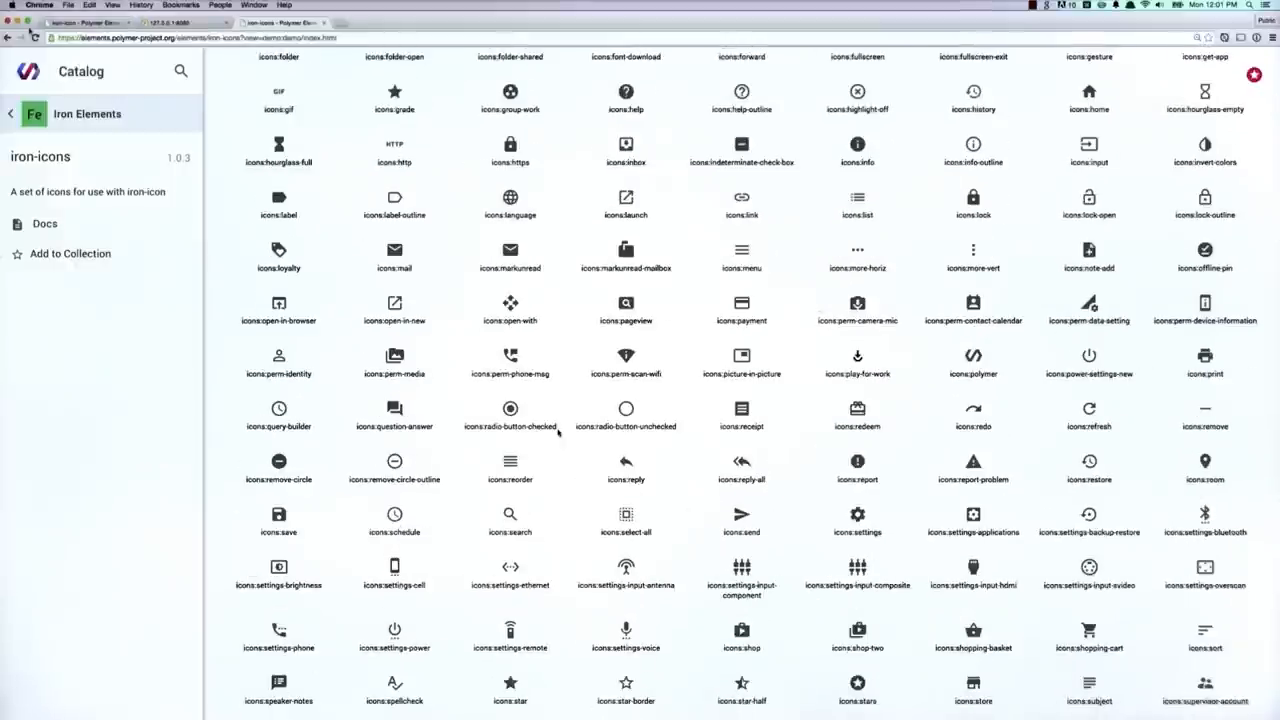
{"action": "scroll", "scroll_direction": "down", "scroll_amount": 3}
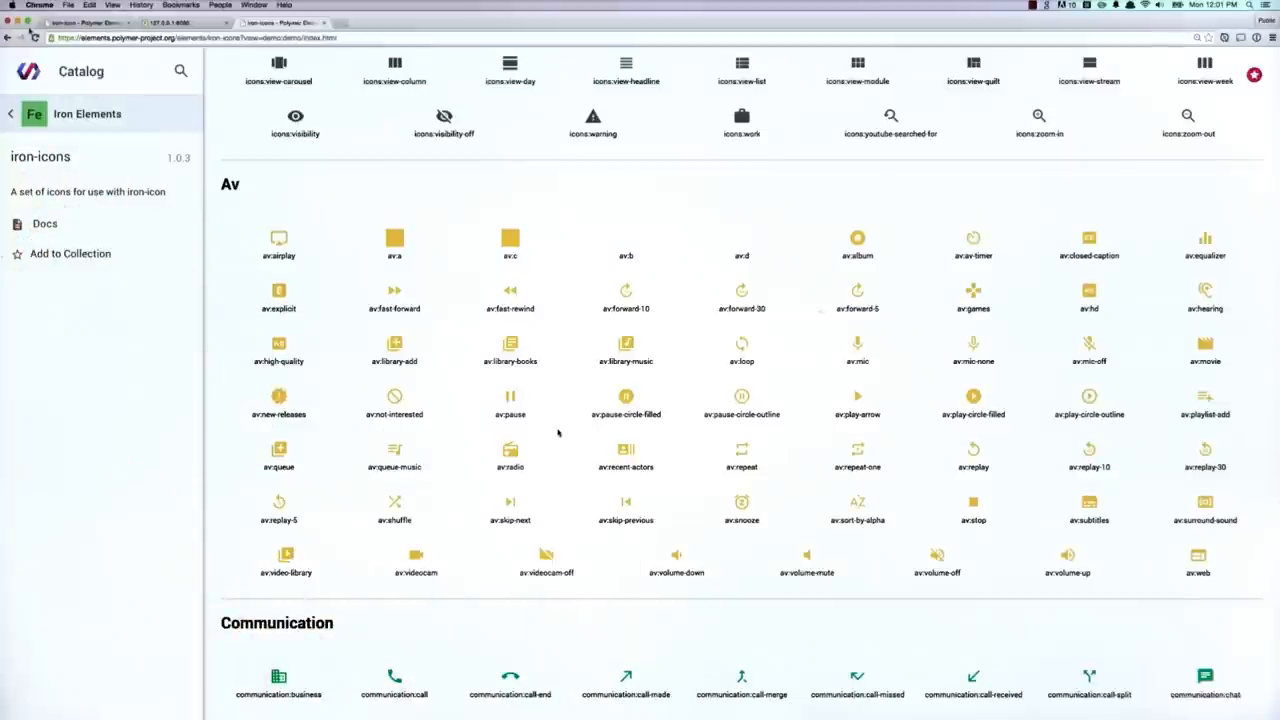
{"action": "mouse_move", "coordinate": [746, 563]}
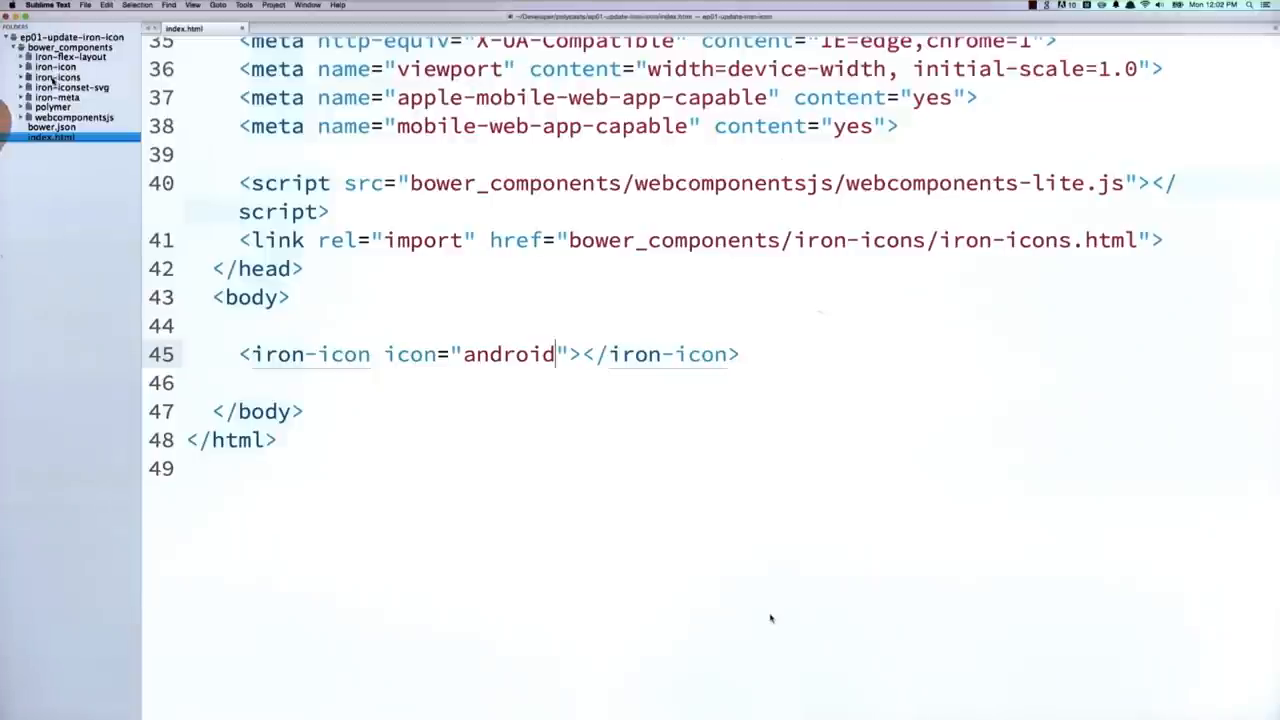
- Import av-icons.html and add a second iron-icon with icon="av:snooze"
{"action": "left_click", "coordinate": [35, 77]}
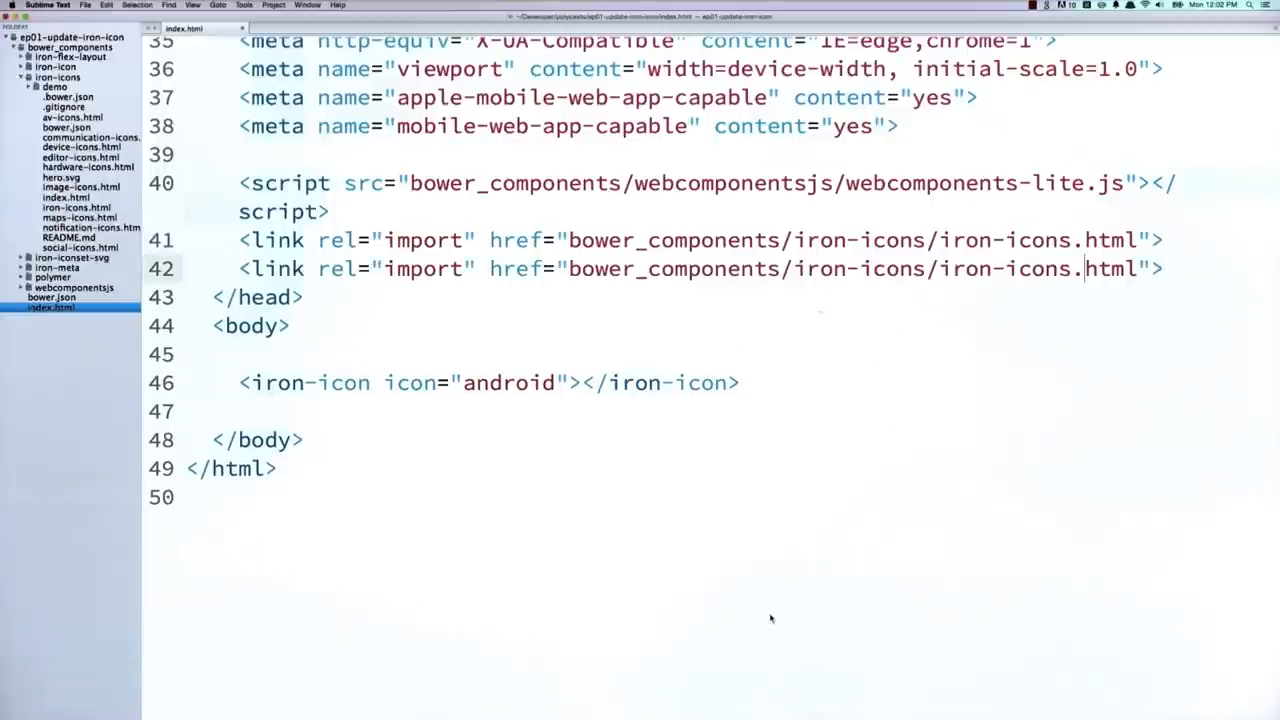
{"action": "double_click", "coordinate": [1004, 268]}
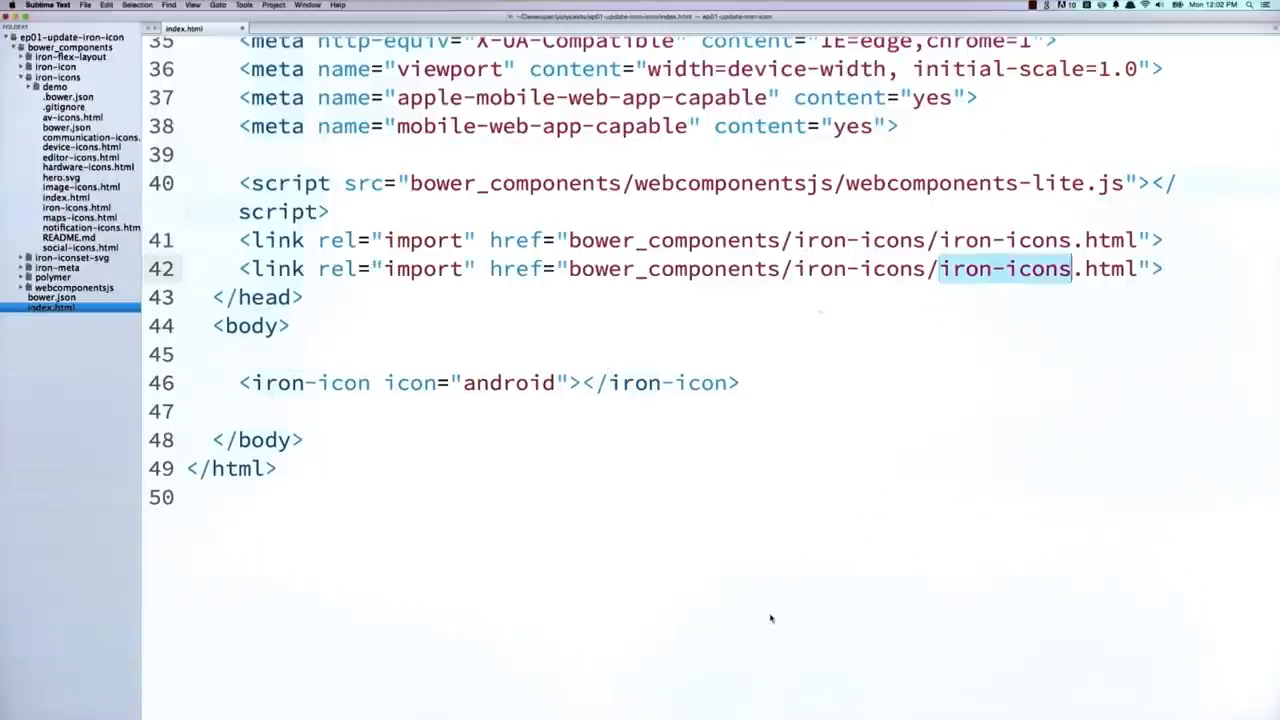
{"action": "type", "text": "av-icons"}
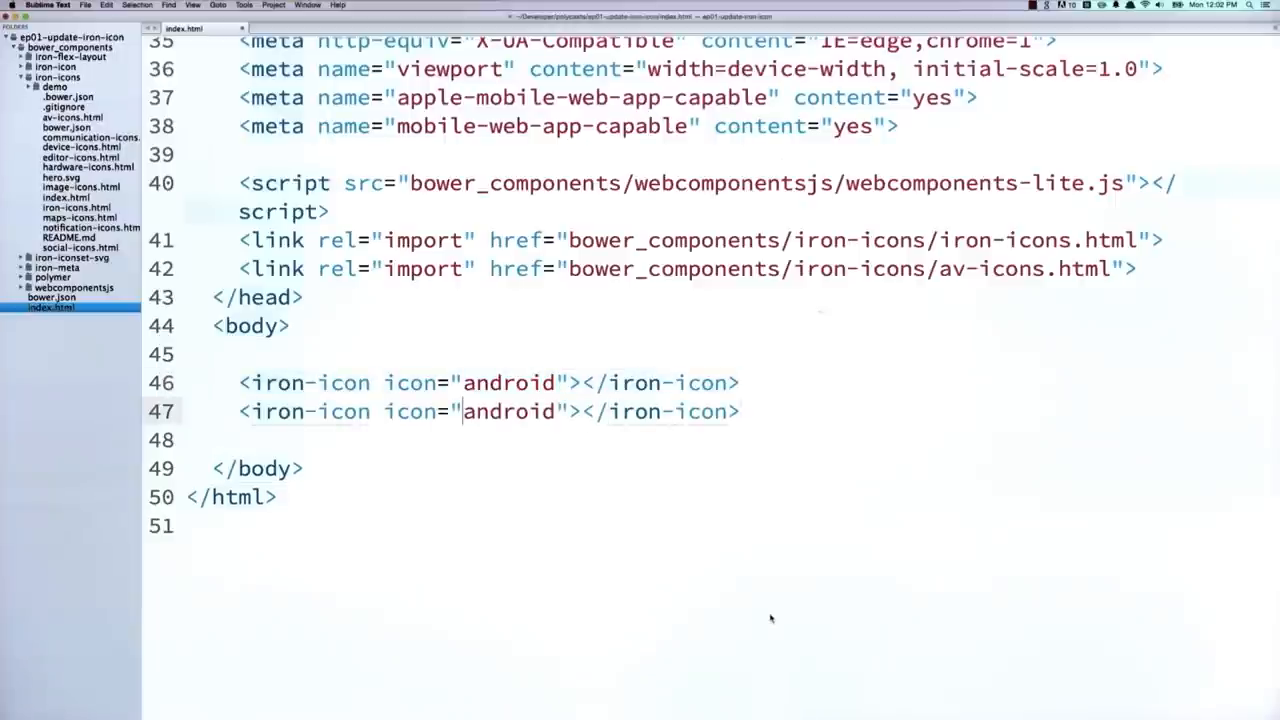
{"action": "type", "text": "av:snooz"}
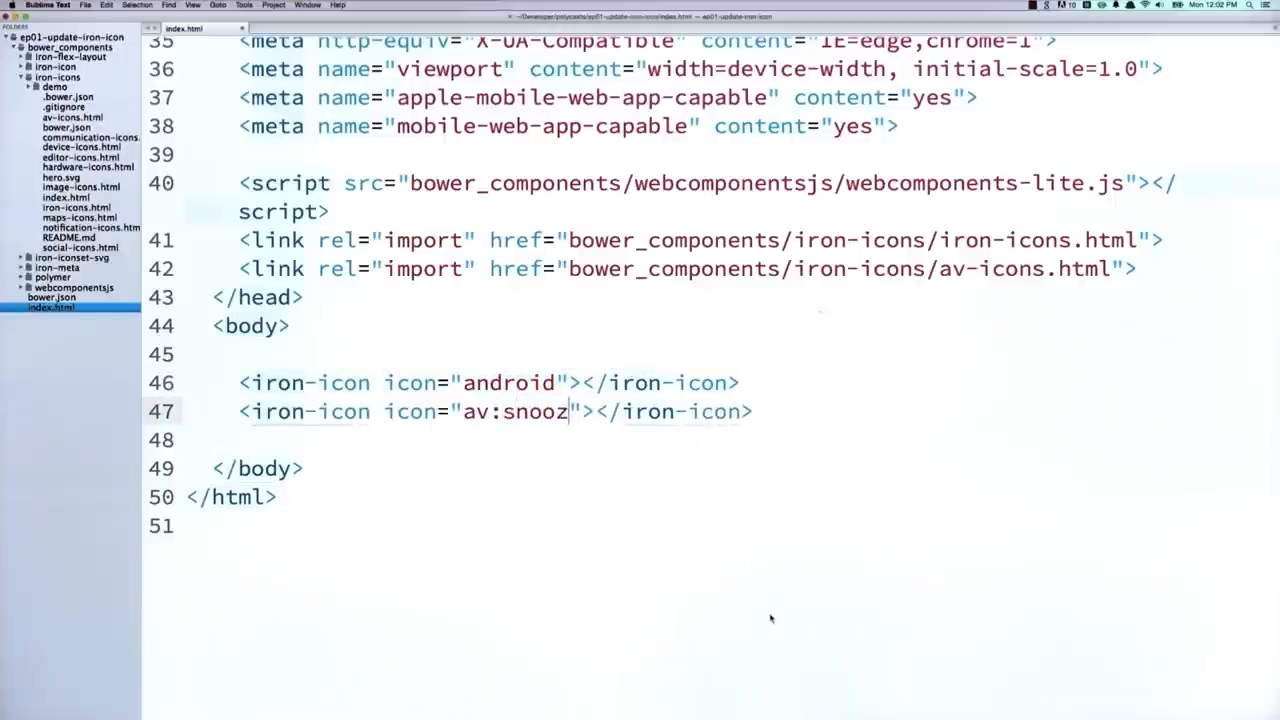
{"action": "type", "text": "e"}
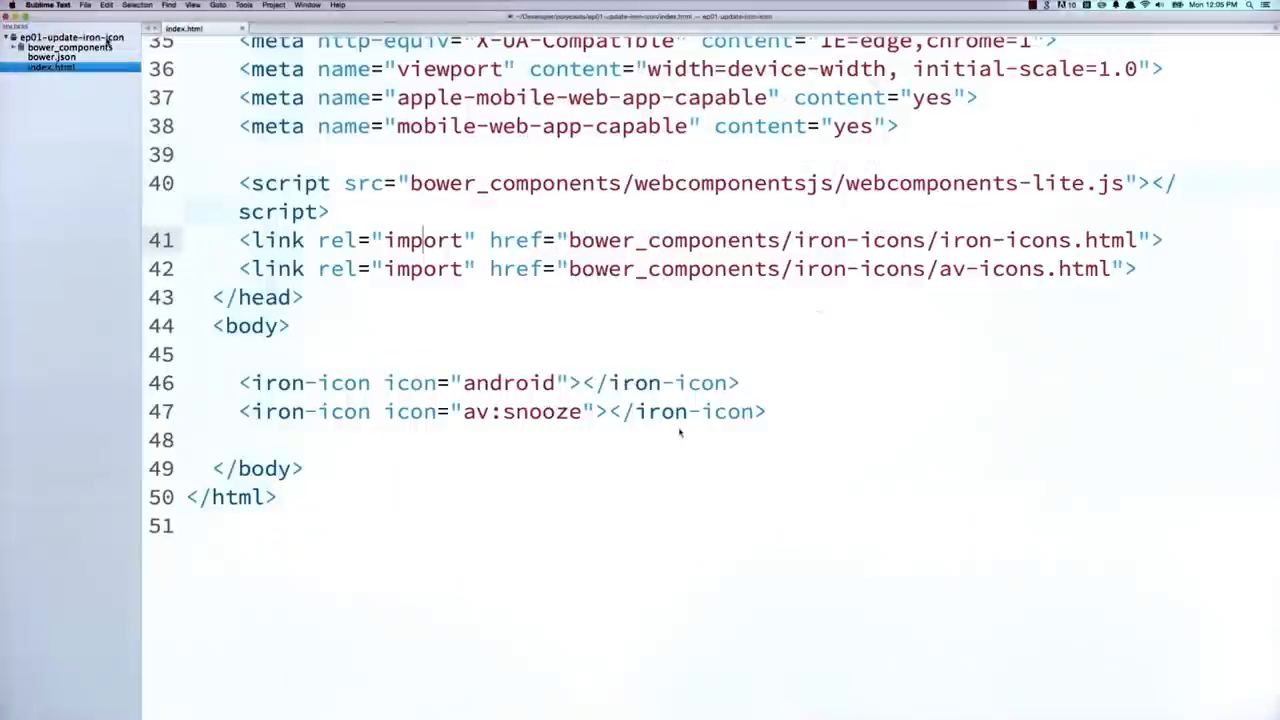
- Write theme.html with custom-style setting --iron-icon-width and --iron-icon-height to 200px, then check in the browser
{"action": "left_click", "coordinate": [65, 37]}
{"action": "type", "text": "<style is=\"cust\"></style>"}
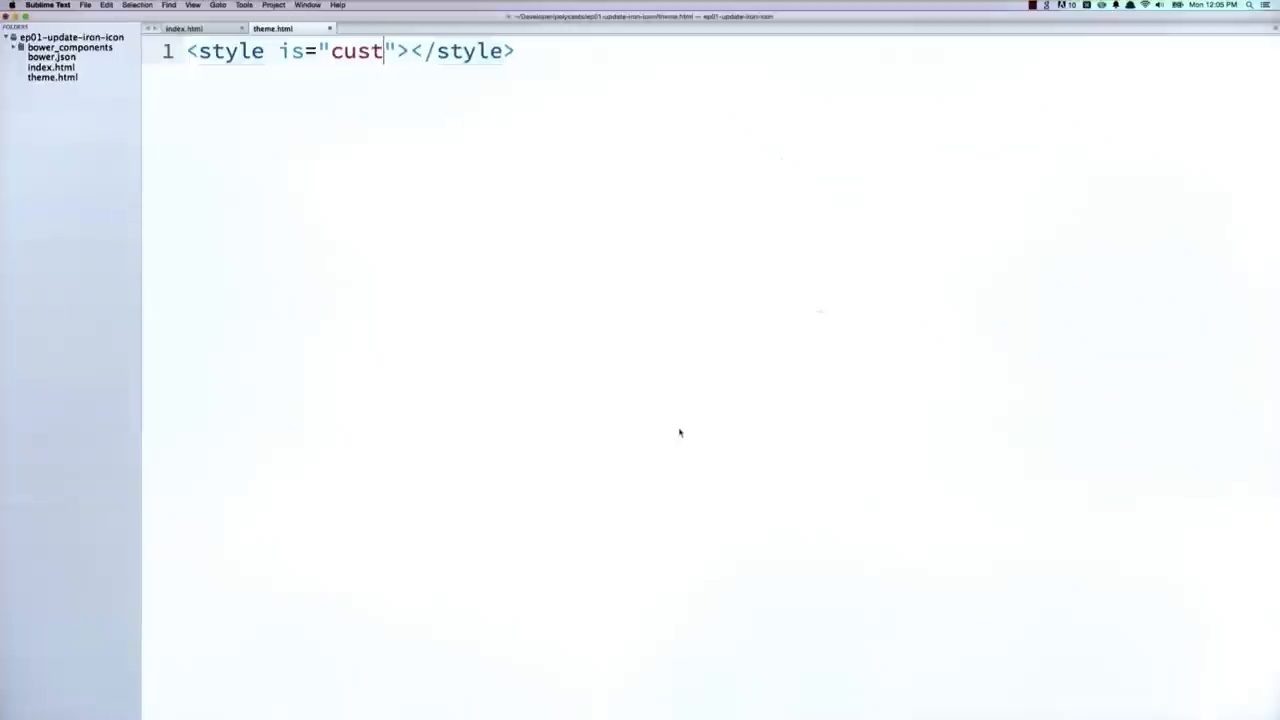
{"action": "type", "text": "om-style\""}
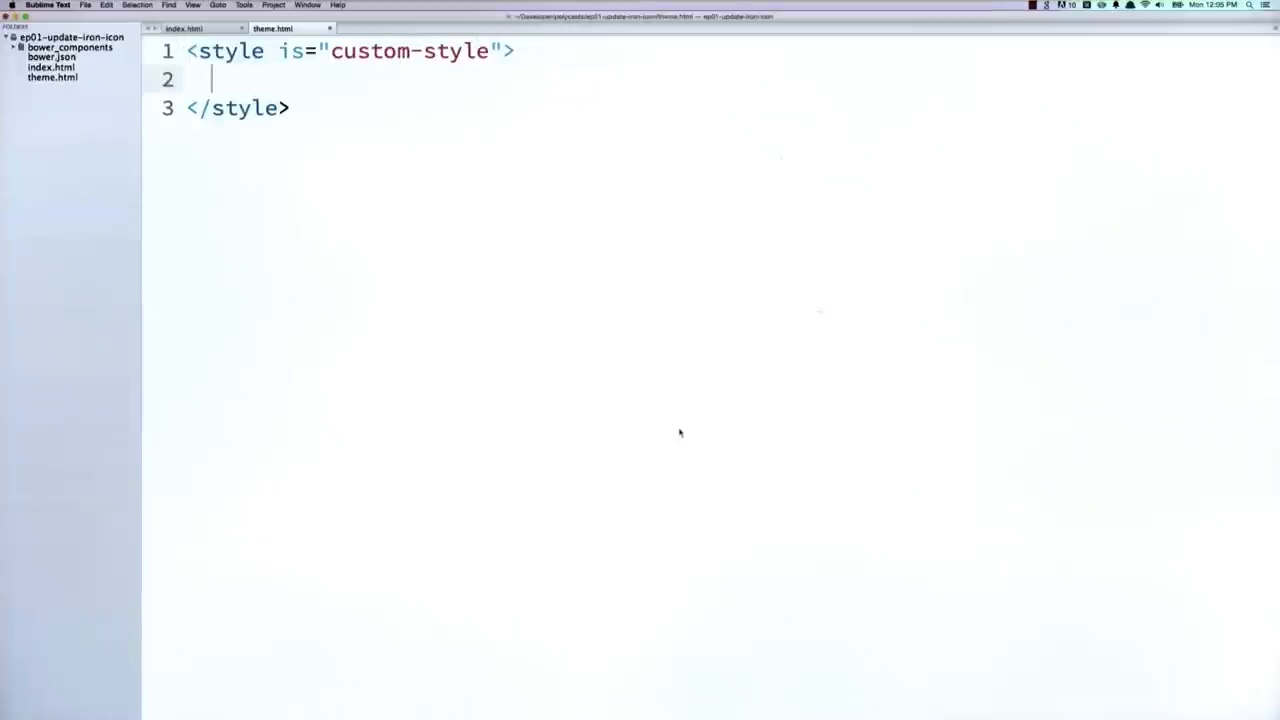
{"action": "type", "text": "iron-icon {"}
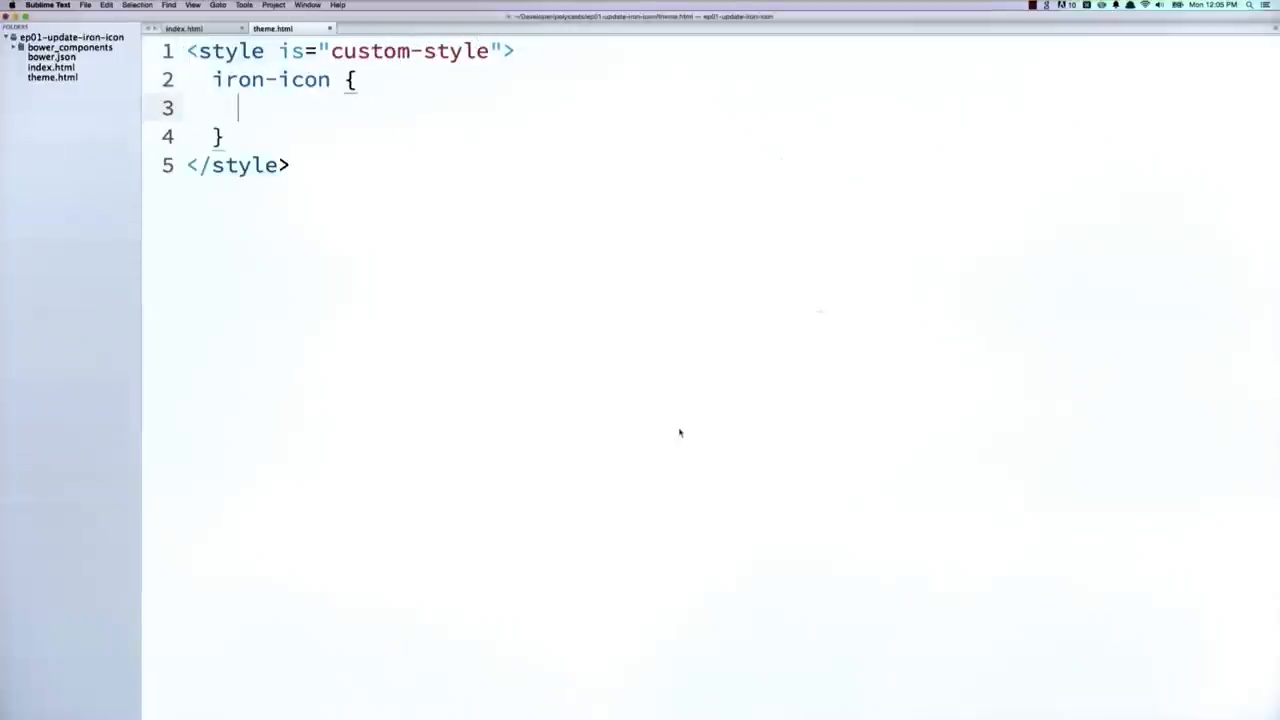
{"action": "type", "text": "--iron-icon-width"}
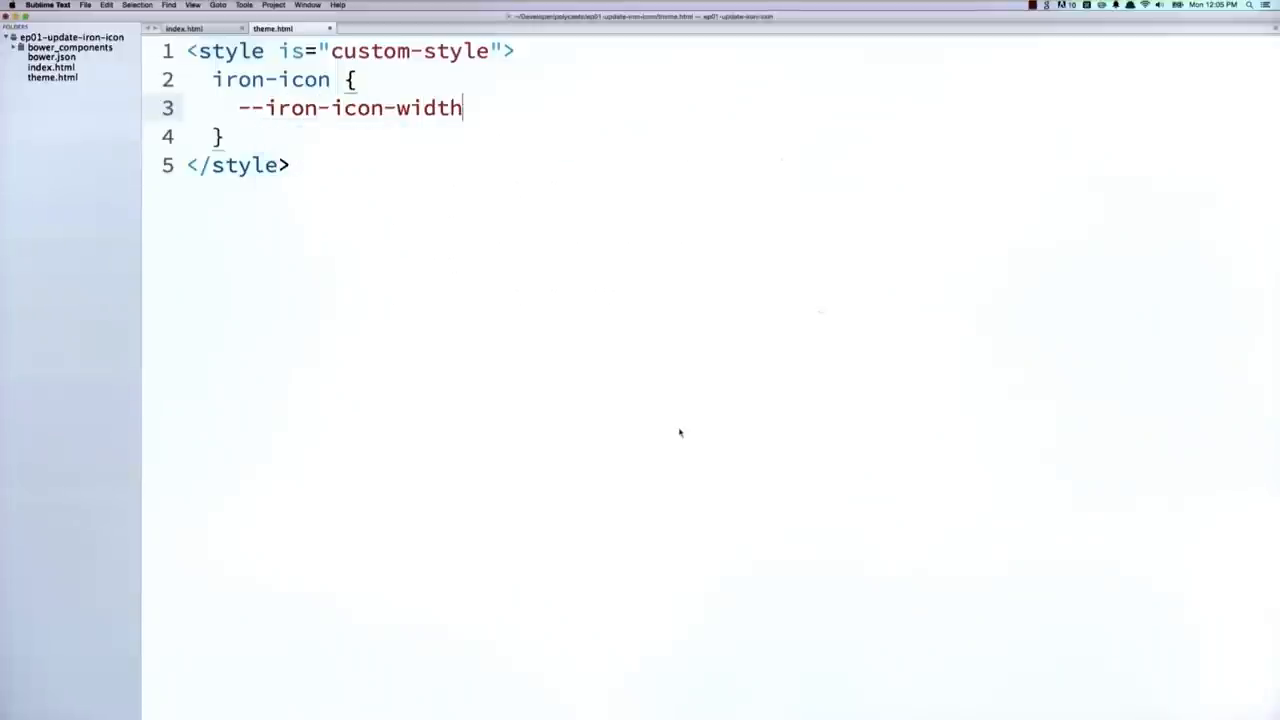
{"action": "type", "text": ": 200px;"}
{"action": "type", "text": "--iron-icon-height: 200p;"}
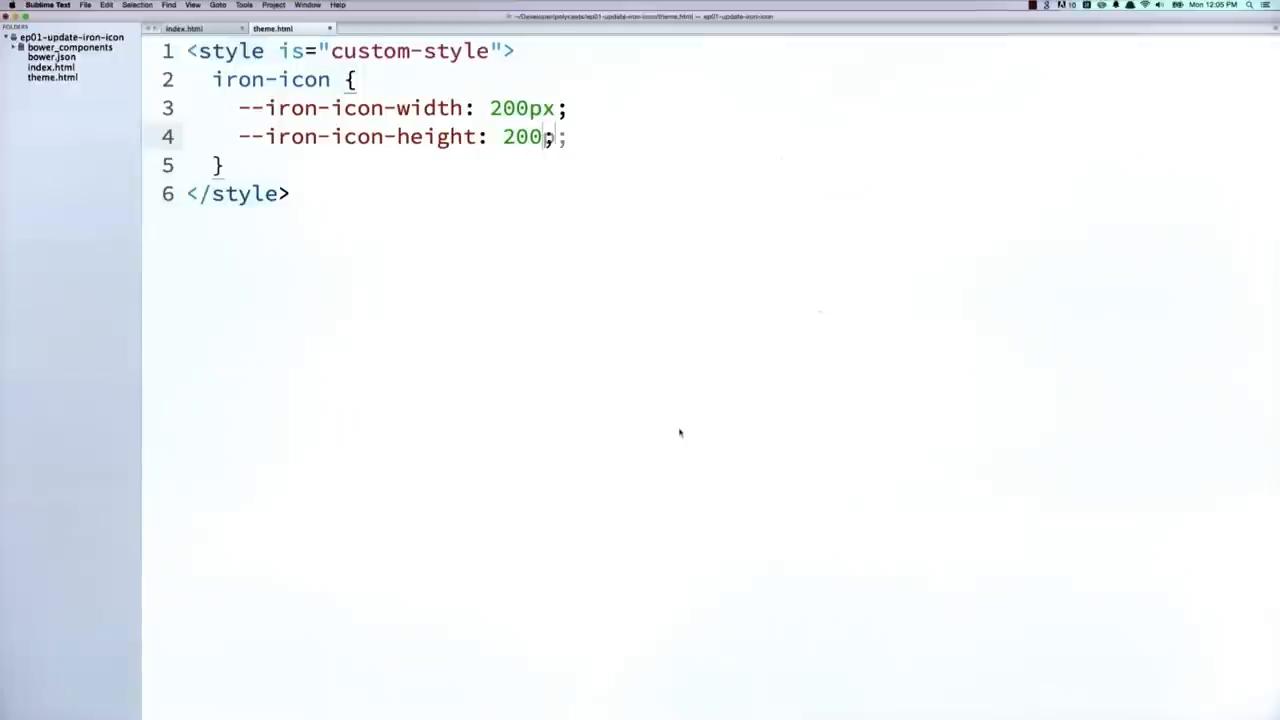
{"action": "left_click", "coordinate": [184, 28]}
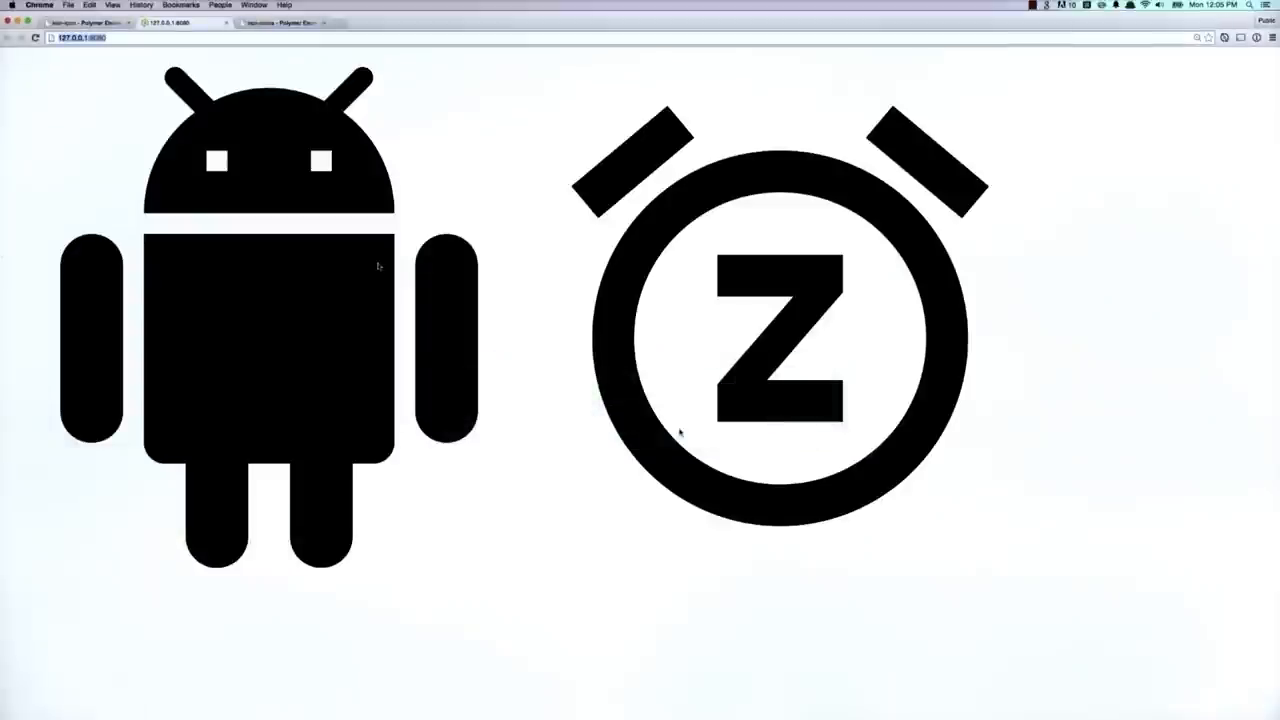
{"action": "mouse_move", "coordinate": [1062, 318]}
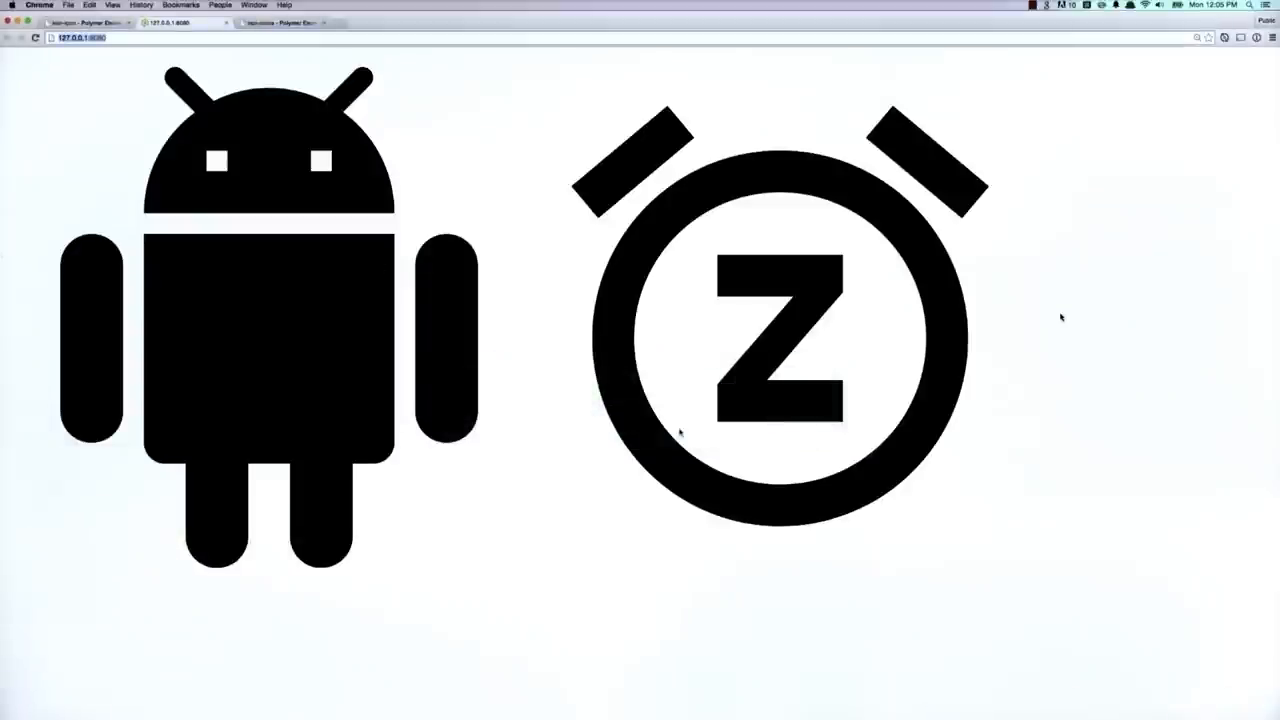